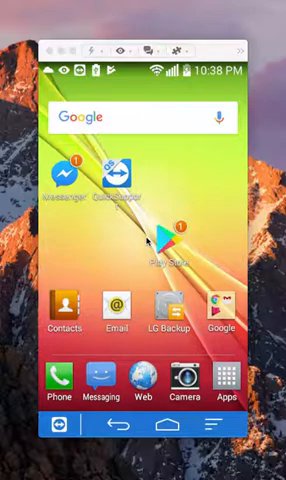
# Launch Messenger from the Android home screen
pyautogui.click(64, 180)
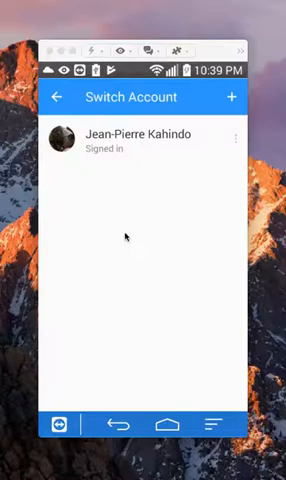
pyautogui.moveTo(144, 232)
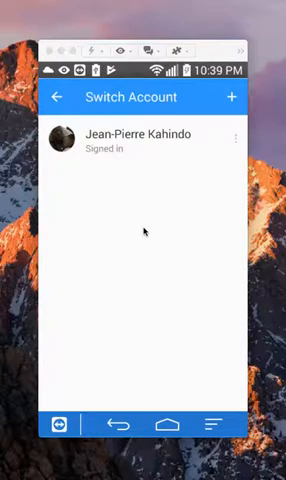
pyautogui.moveTo(200, 96)
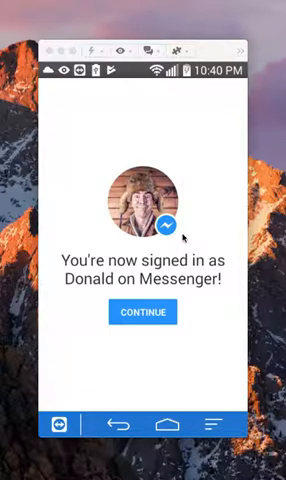
# Continue past the 'You're now signed in' confirmation into the new account's chats
pyautogui.click(144, 312)
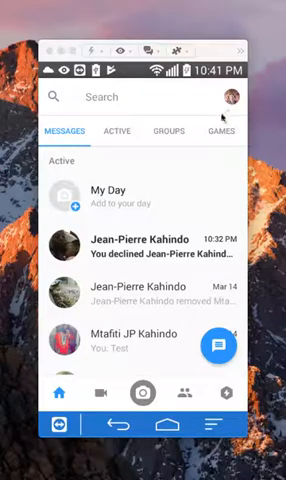
pyautogui.moveTo(236, 100)
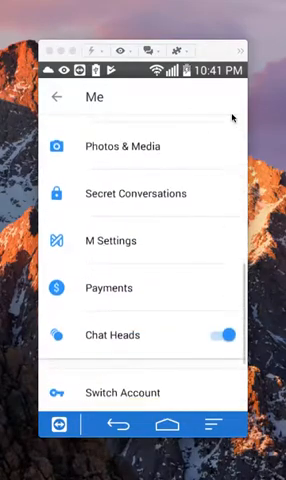
# Scroll down the Me page toward the Switch Account option
pyautogui.scroll(-3)
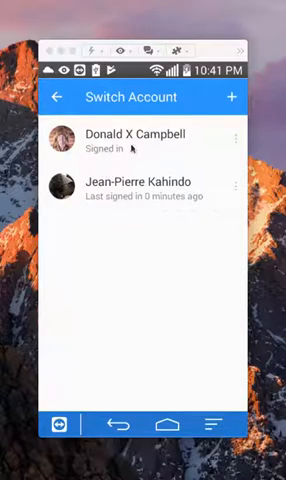
pyautogui.moveTo(68, 156)
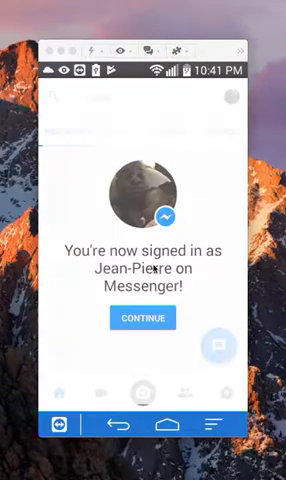
pyautogui.click(142, 316)
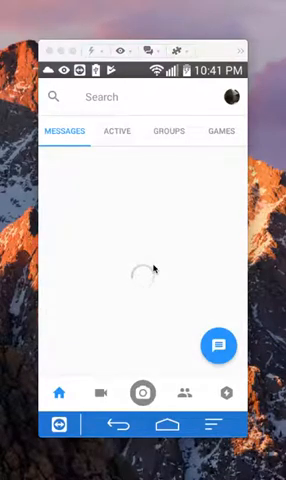